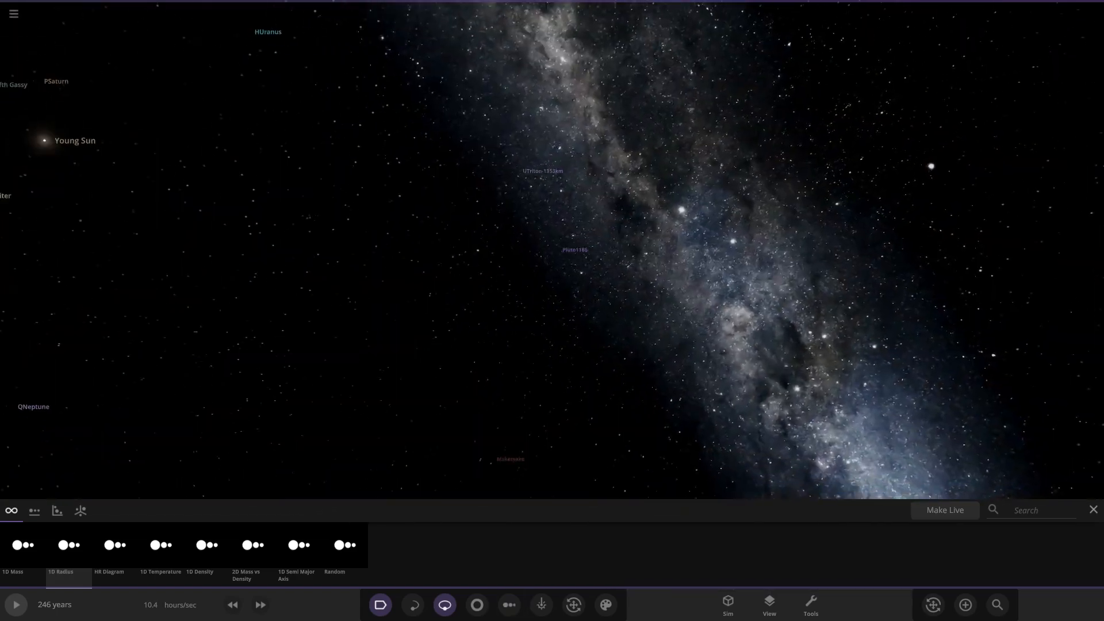
Focus the camera on the Young Sun so all planetary orbits and its info card are in view.
{"action": "left_click", "coordinate": [43, 141]}
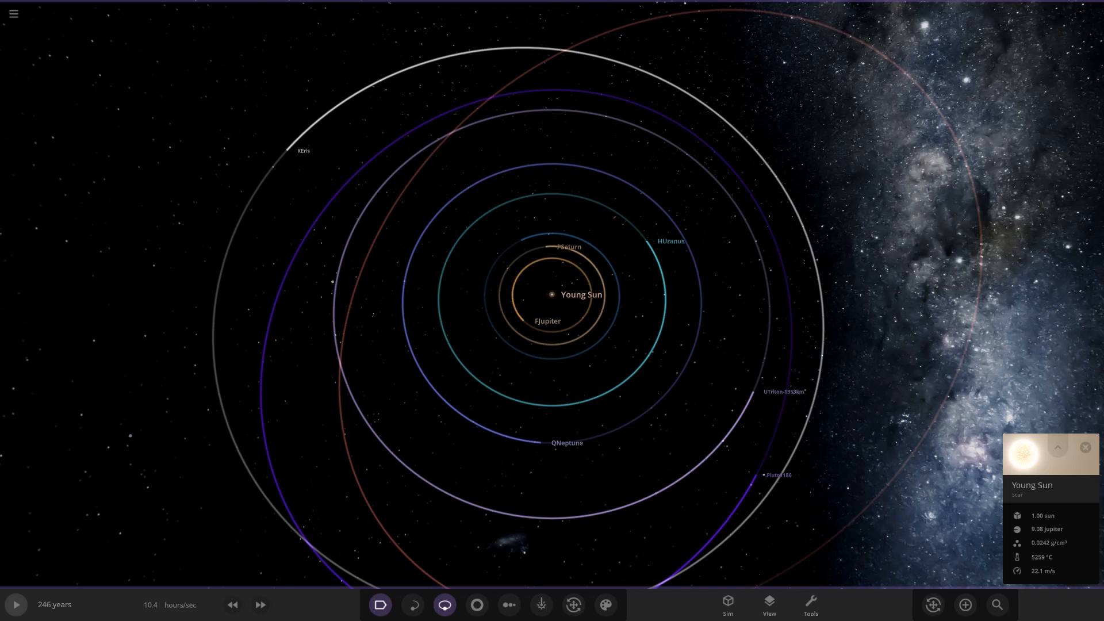
Start the simulation and raise target speed past 1000 years/sec until about 0.04 million years.
{"action": "left_click", "coordinate": [15, 604]}
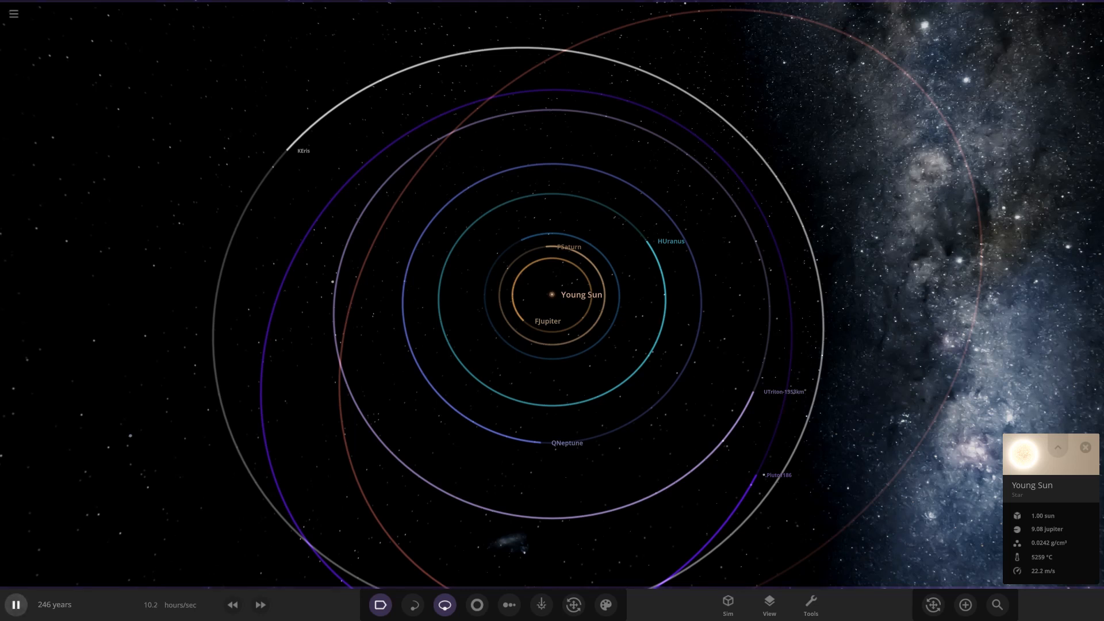
{"action": "left_click", "coordinate": [260, 604]}
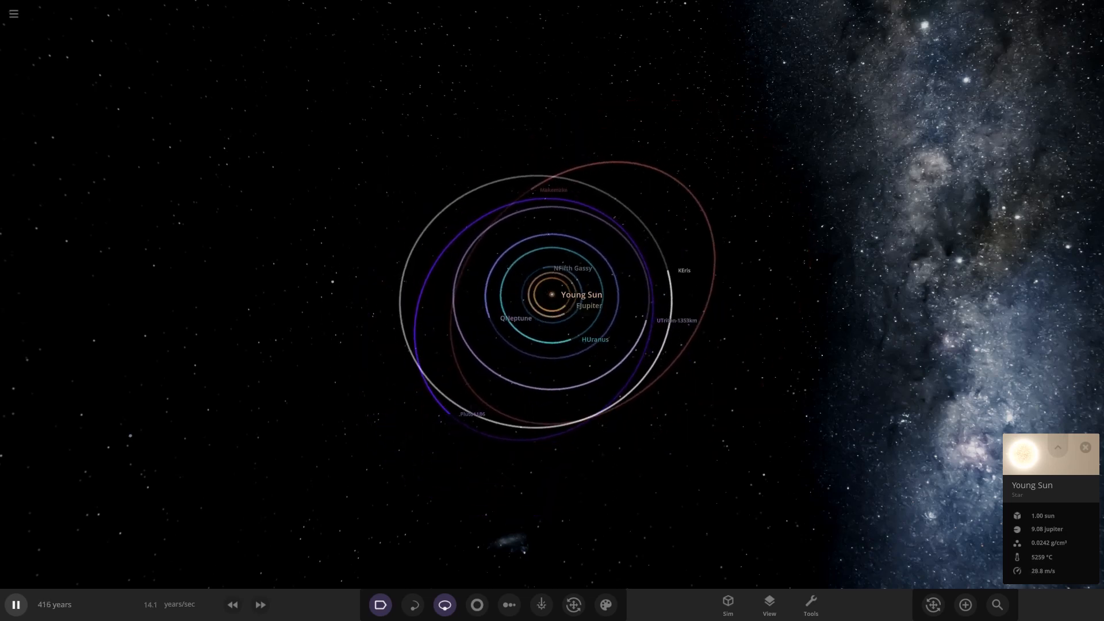
{"action": "left_click", "coordinate": [260, 604]}
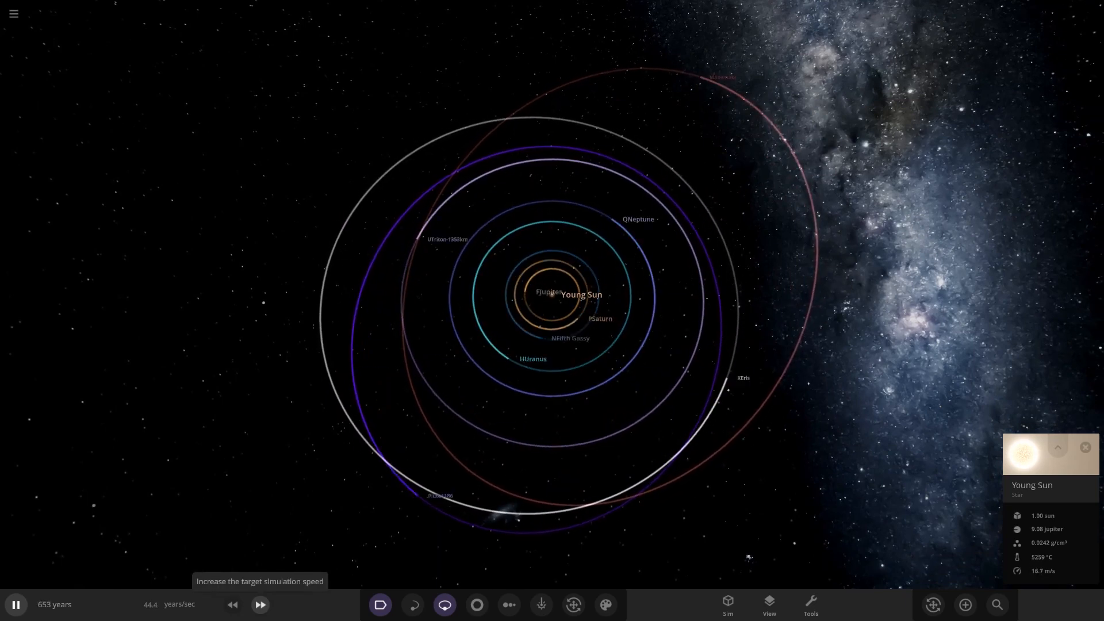
{"action": "left_click", "coordinate": [259, 604]}
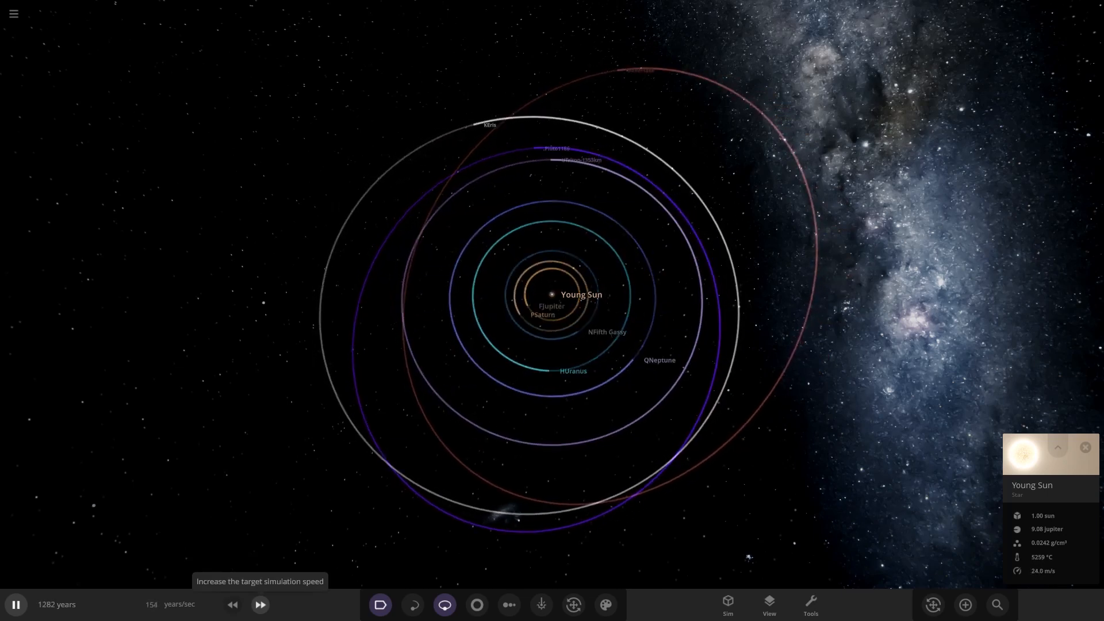
{"action": "left_click", "coordinate": [259, 604]}
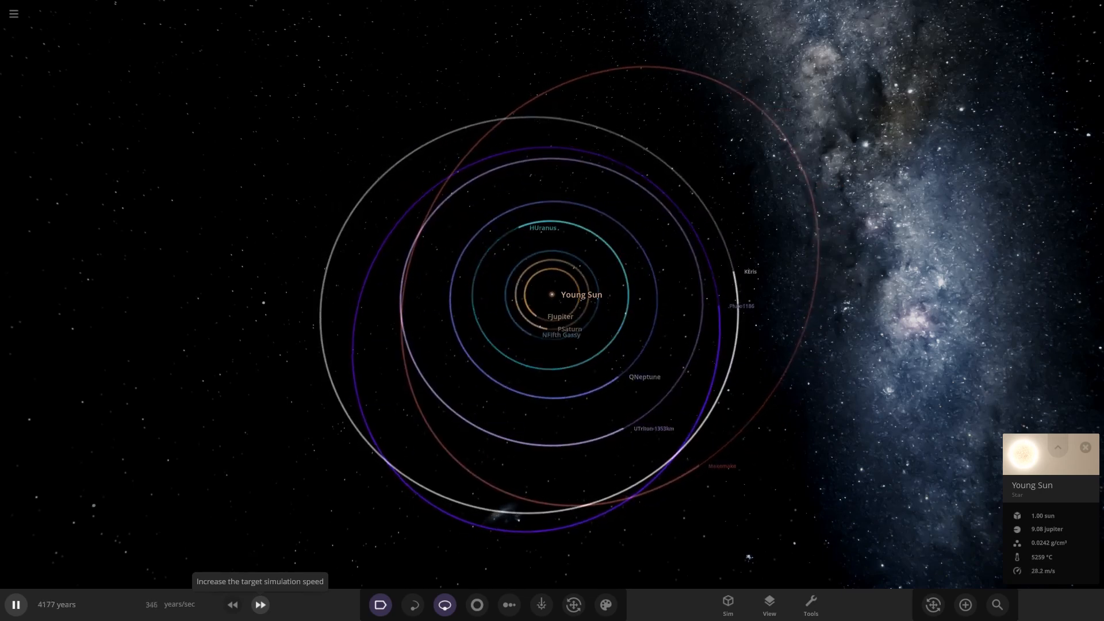
{"action": "left_click", "coordinate": [260, 604]}
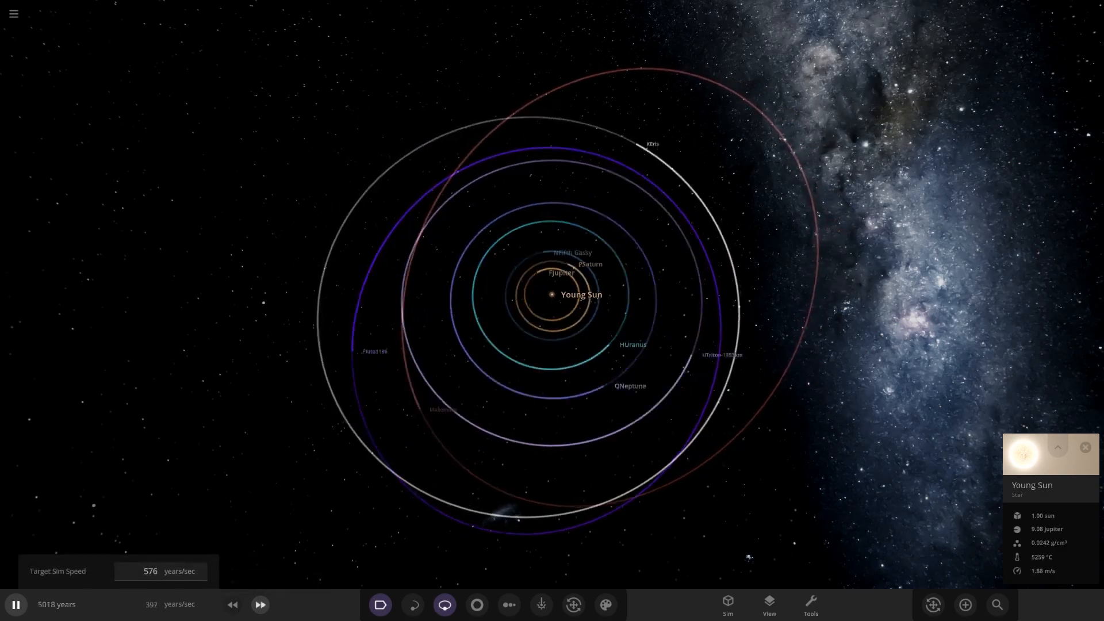
{"action": "left_click", "coordinate": [260, 604]}
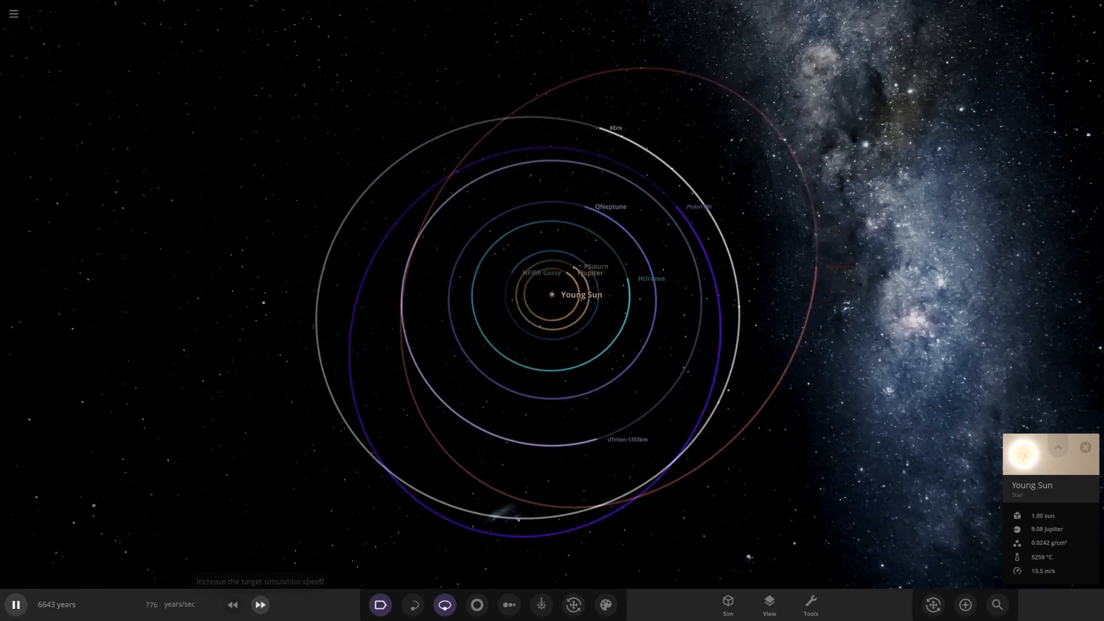
{"action": "left_click", "coordinate": [260, 604]}
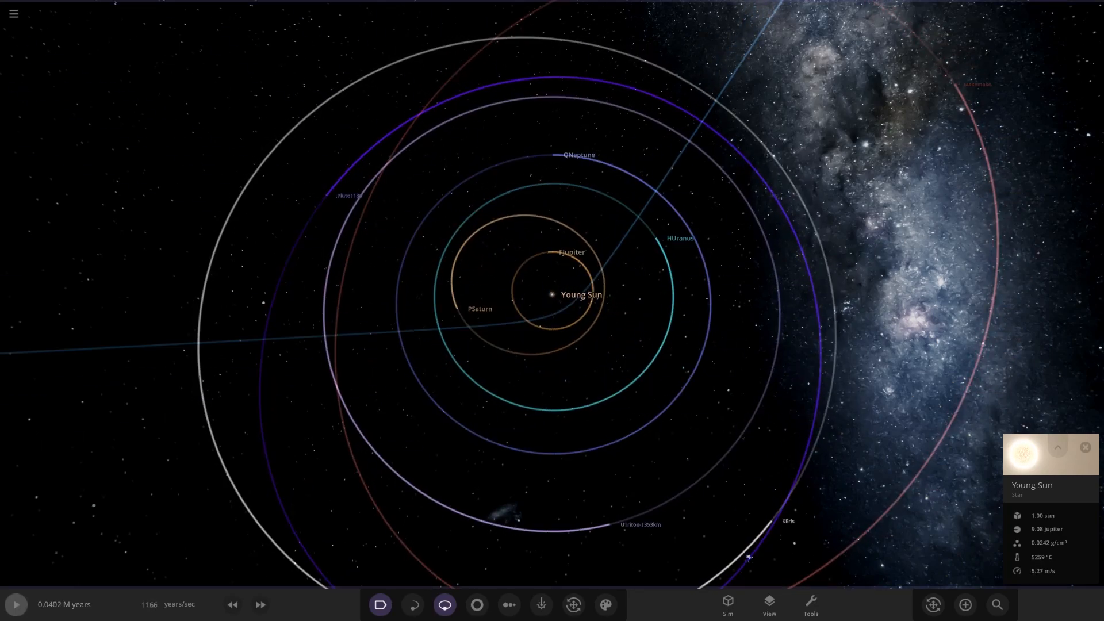
Select Neptune and show its Motion orbital elements, 20.7 AU semi-major axis and low eccentricity.
{"action": "scroll", "scroll_direction": "down", "scroll_amount": 3}
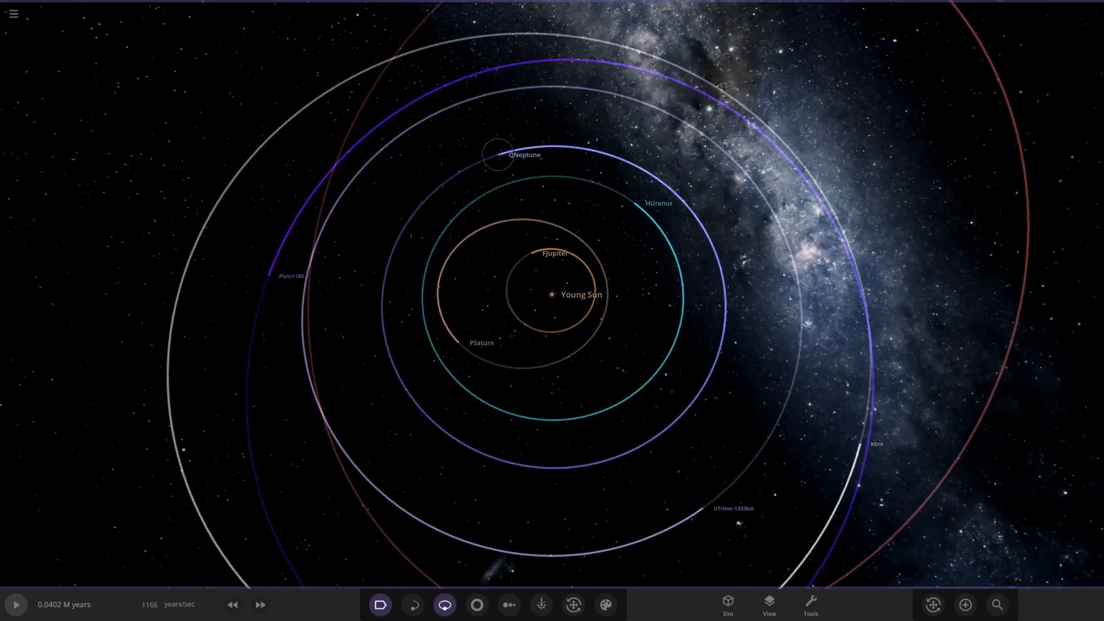
{"action": "left_click", "coordinate": [499, 155]}
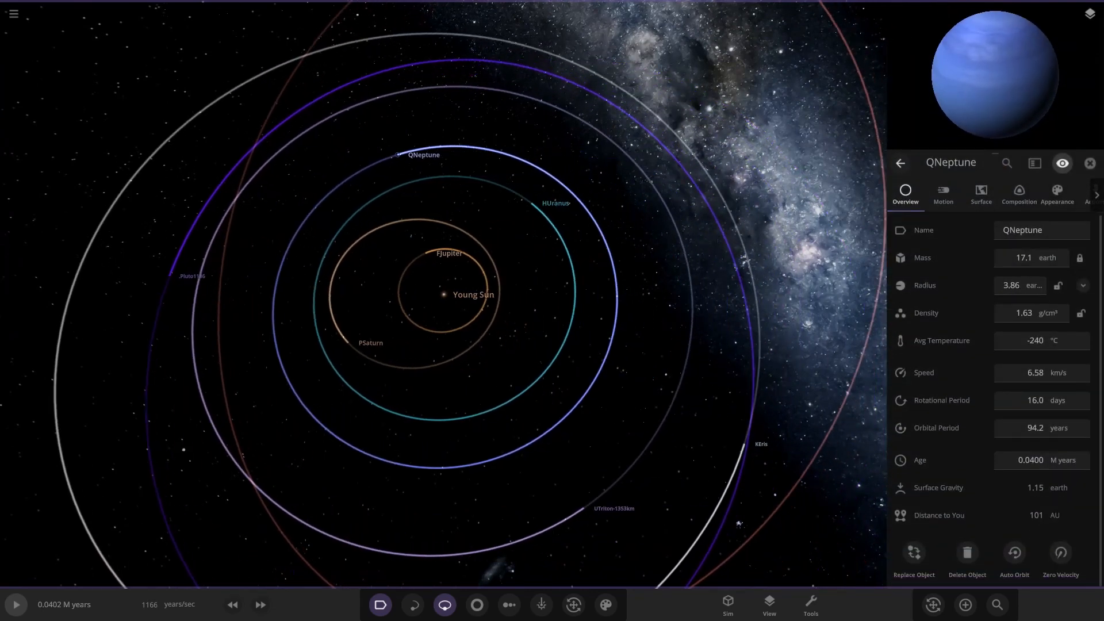
{"action": "left_click", "coordinate": [944, 196]}
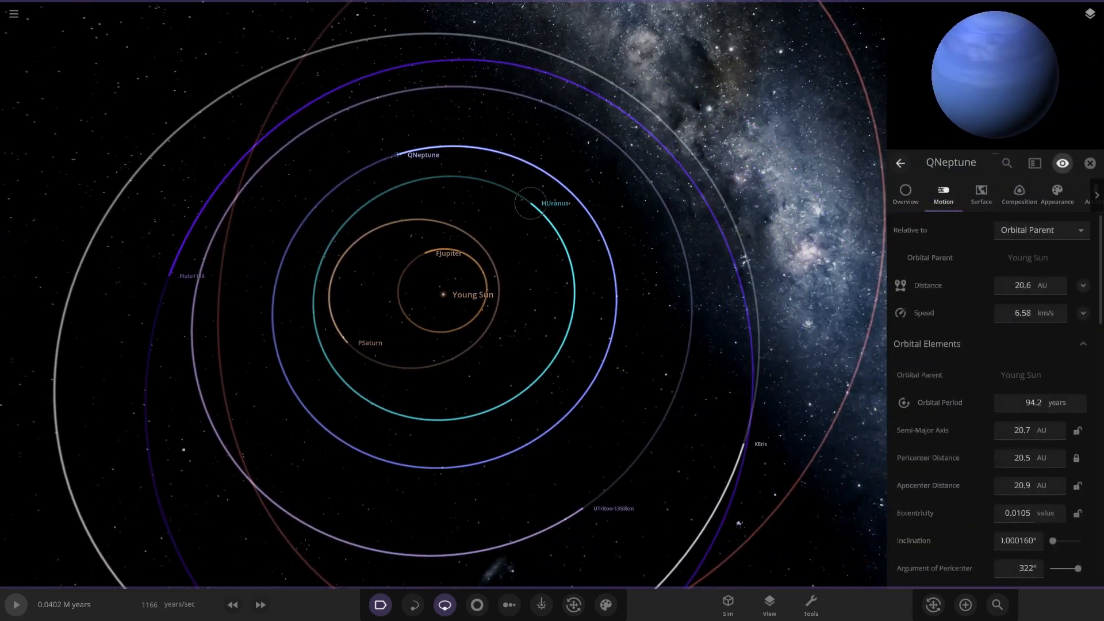
{"action": "left_click", "coordinate": [529, 202]}
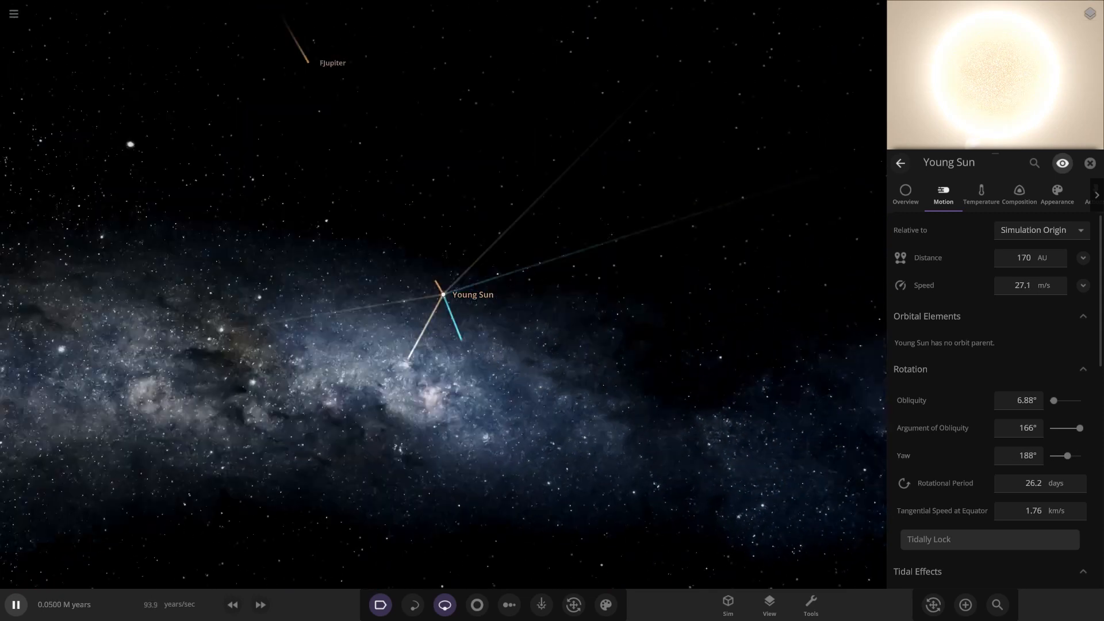
Rotate the view, dismiss the Young Sun panel and bring up the simulation browser.
{"action": "left_click_drag", "start_coordinate": [1068, 455], "coordinate": [1058, 456]}
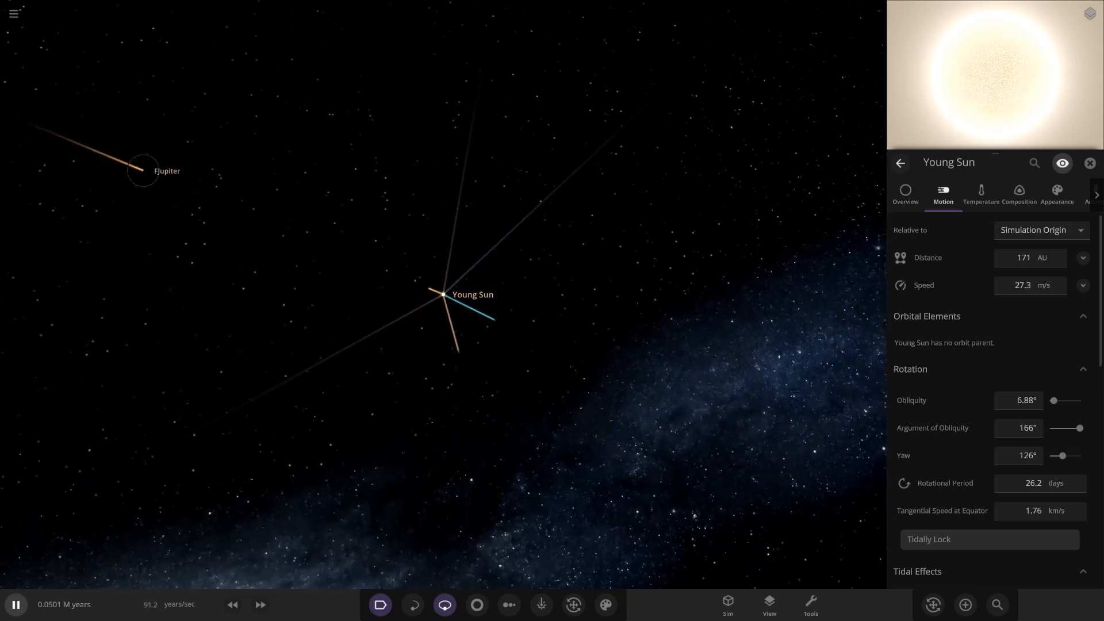
{"action": "left_click", "coordinate": [1089, 162]}
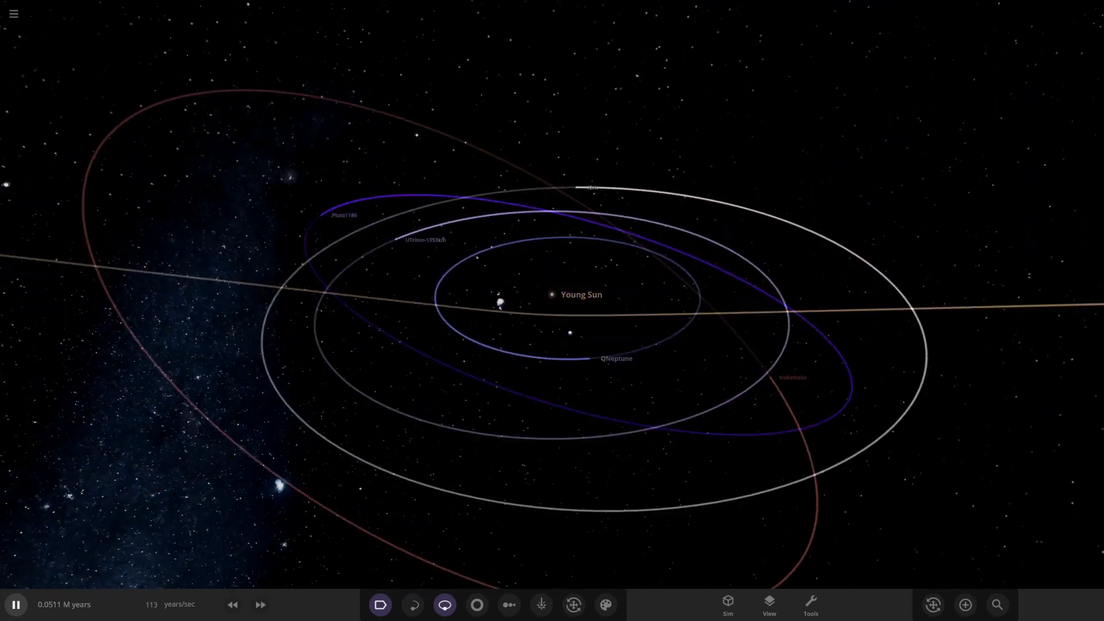
{"action": "left_click", "coordinate": [551, 294]}
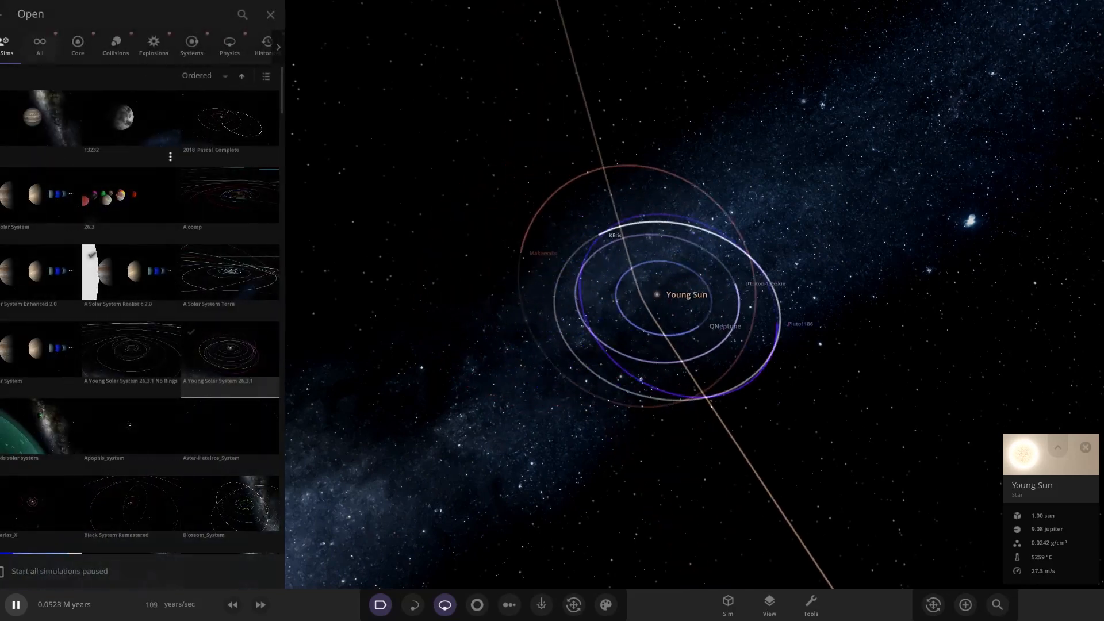
Load the A Young Solar System 26.3.1 simulation, restoring all planets at 245 years.
{"action": "left_click", "coordinate": [270, 14]}
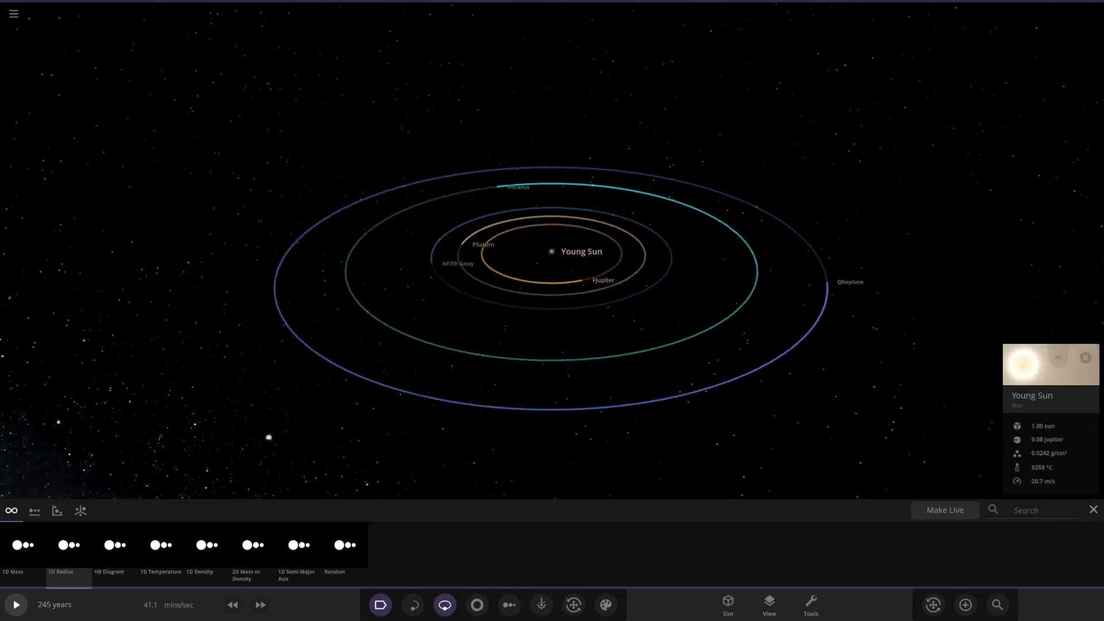
Run the fresh system at increased speed, then pause it.
{"action": "left_click", "coordinate": [15, 604]}
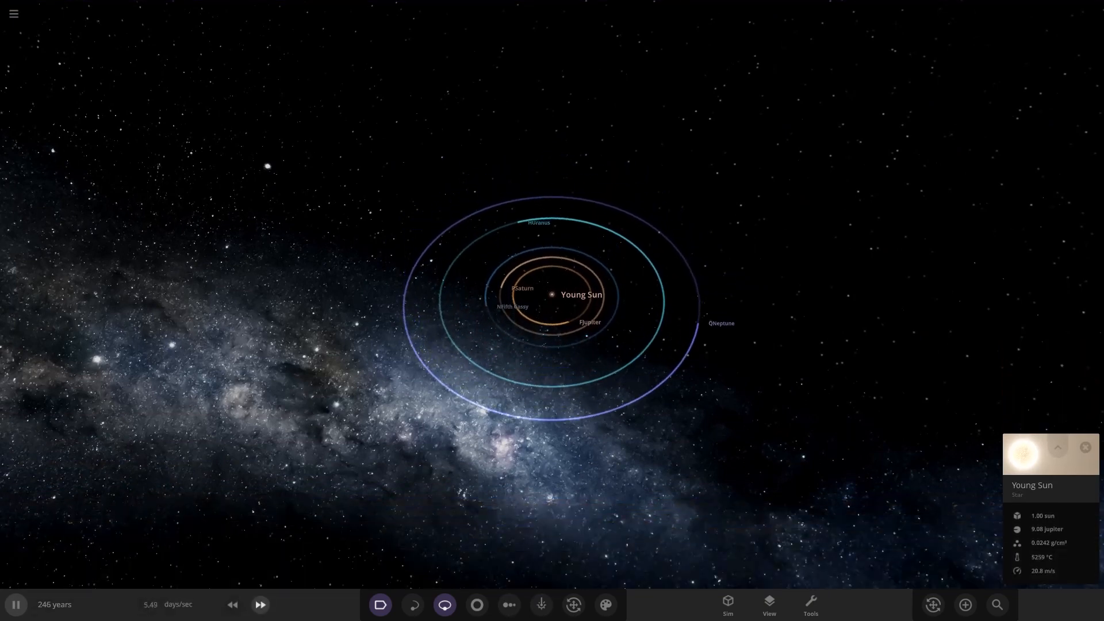
{"action": "left_click", "coordinate": [259, 604]}
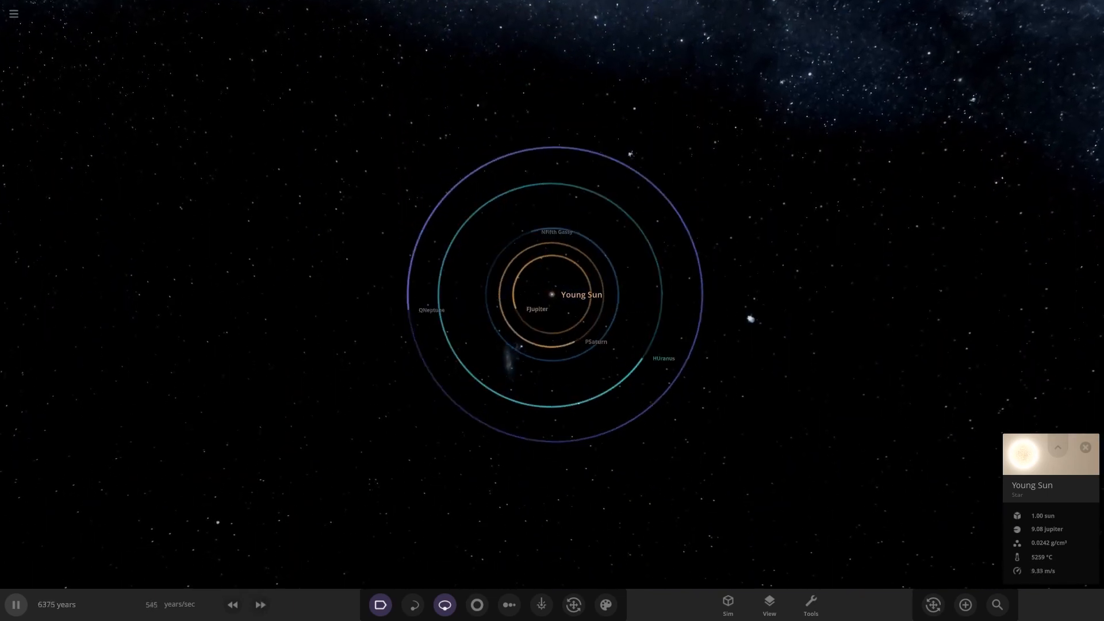
{"action": "left_click", "coordinate": [260, 604]}
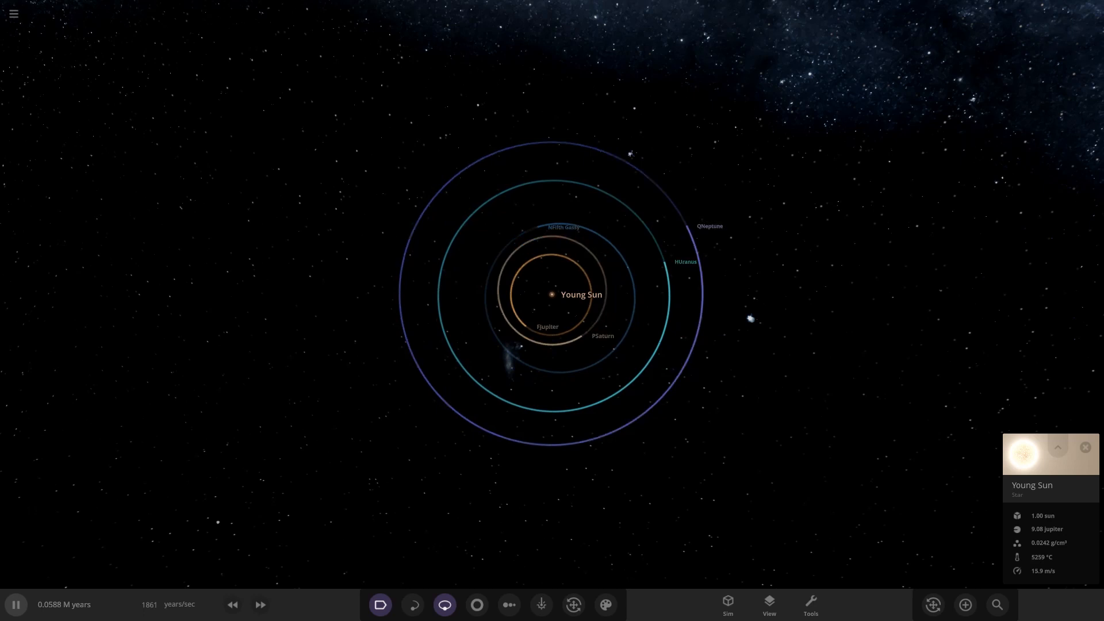
{"action": "left_click", "coordinate": [15, 604]}
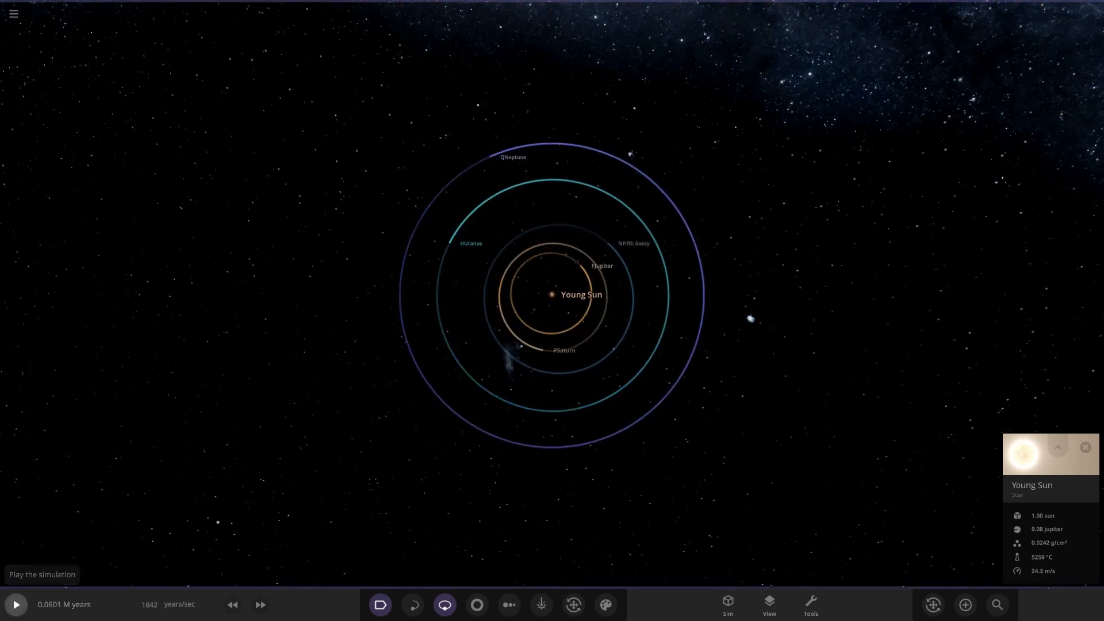
Resume and accelerate the simulation further toward about 0.104 million years.
{"action": "left_click", "coordinate": [15, 604]}
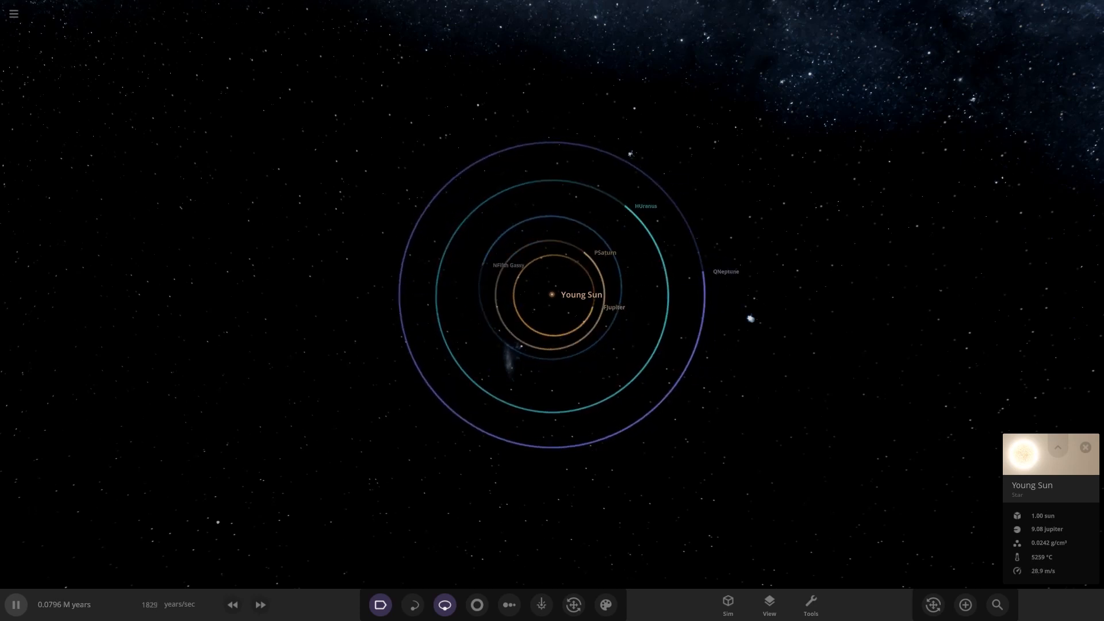
{"action": "left_click", "coordinate": [260, 604]}
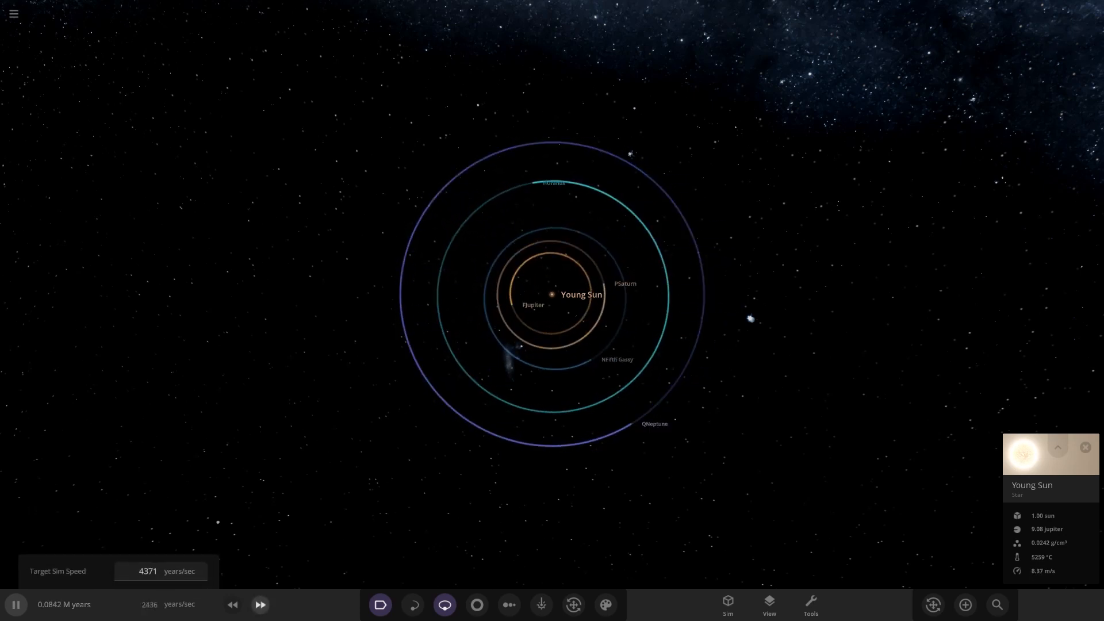
{"action": "left_click", "coordinate": [260, 604]}
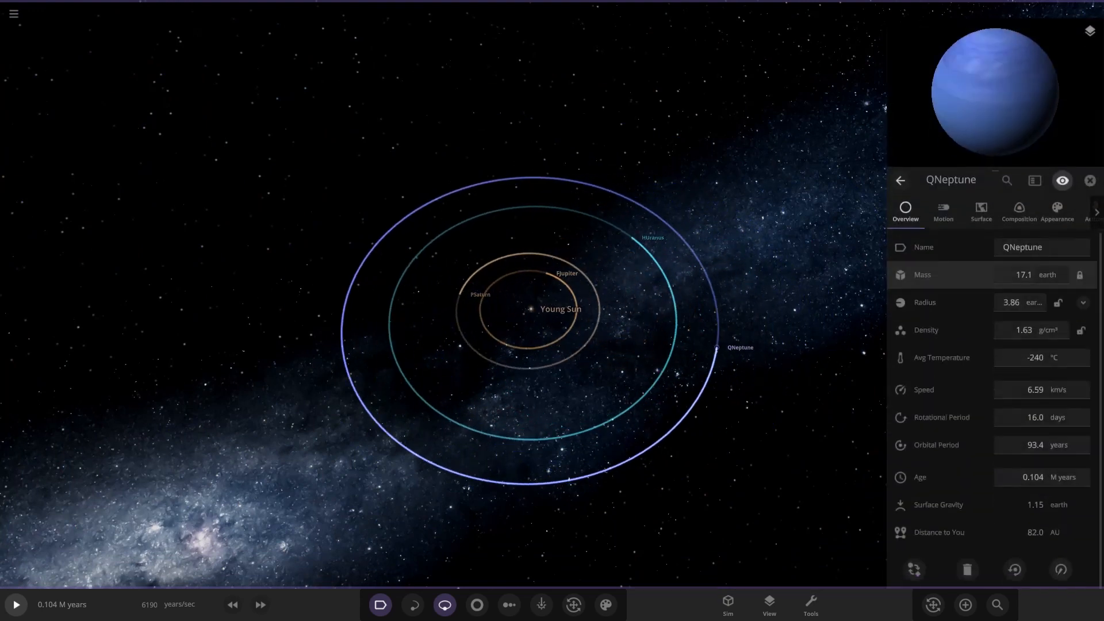
Dismiss QNeptune's details and let the system run on to about 0.55 million years.
{"action": "left_click", "coordinate": [944, 211]}
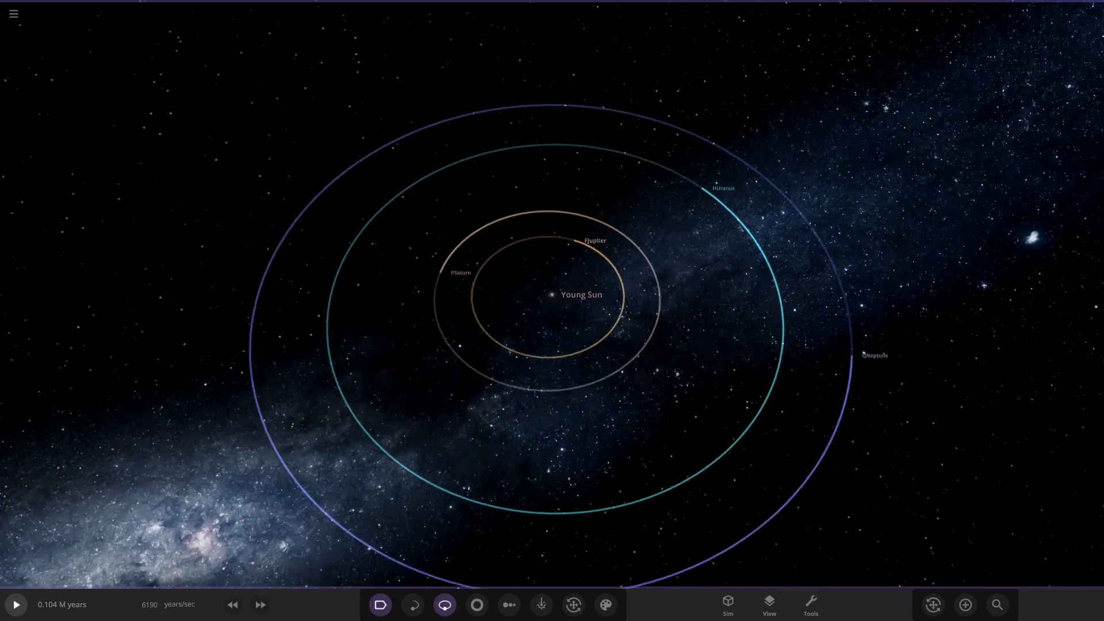
{"action": "left_click", "coordinate": [551, 295]}
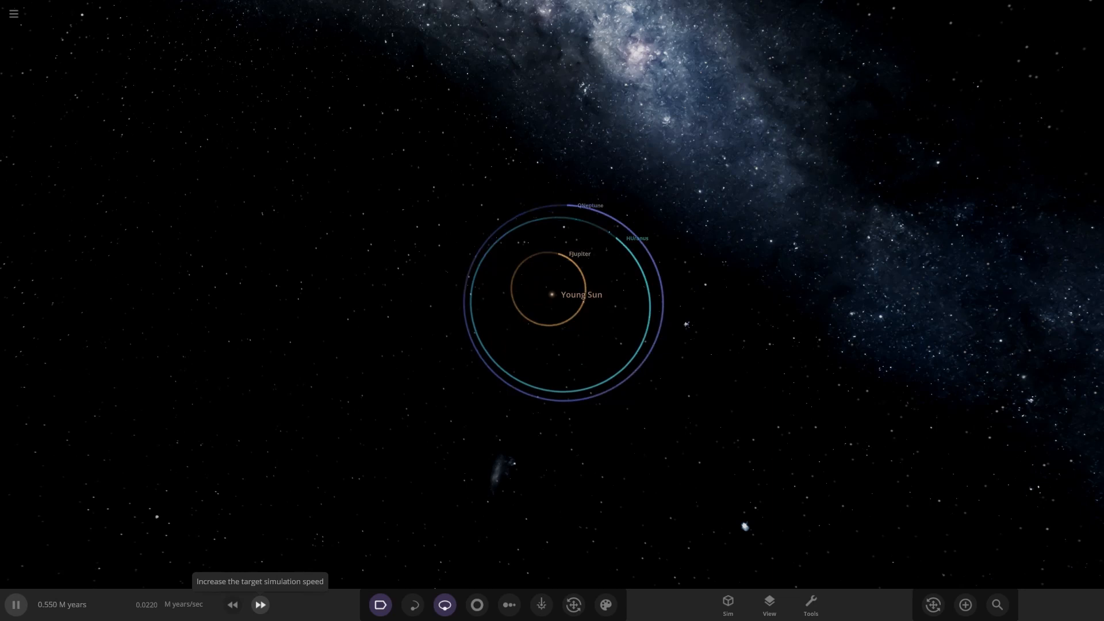
Pause to view QNeptune's orbital elements, then resume until Fjupiter is flung outward.
{"action": "left_click", "coordinate": [15, 604]}
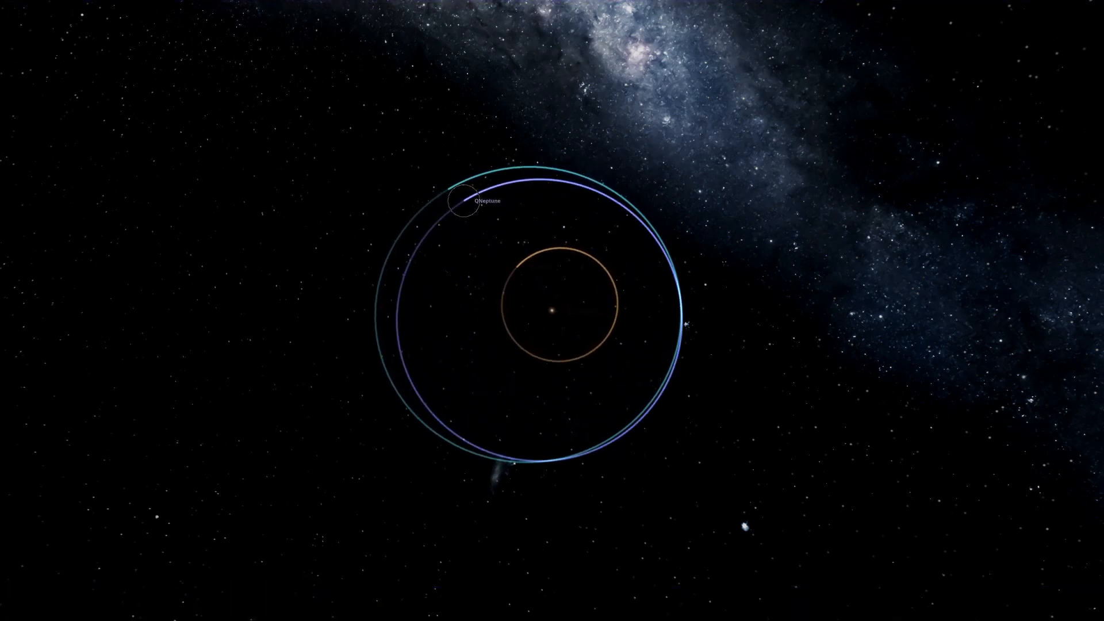
{"action": "left_click", "coordinate": [463, 199]}
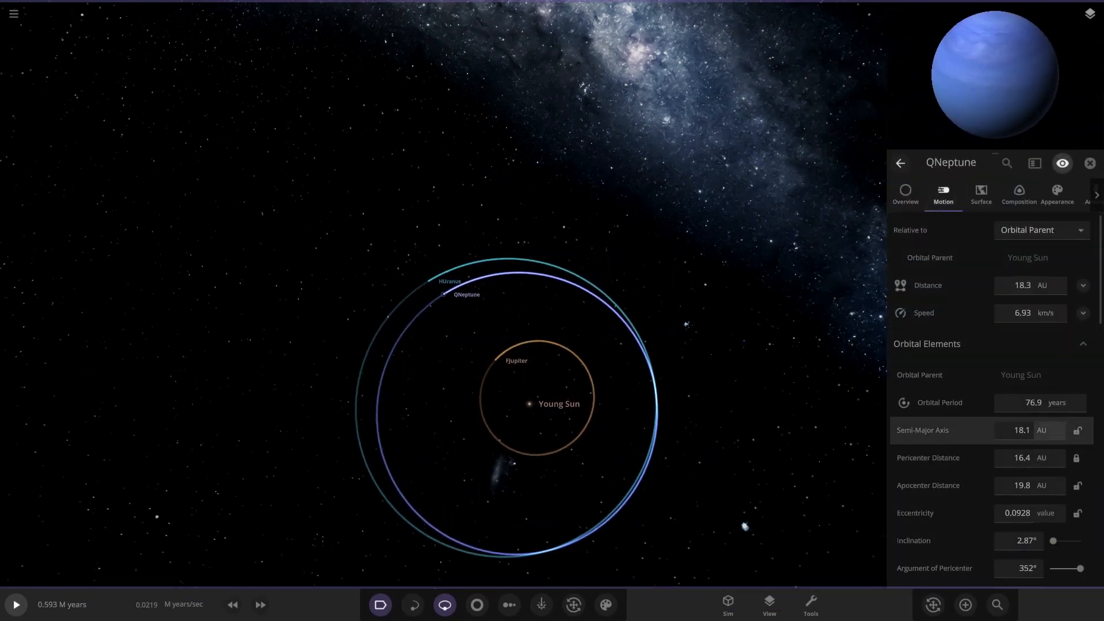
{"action": "mouse_move", "coordinate": [923, 430]}
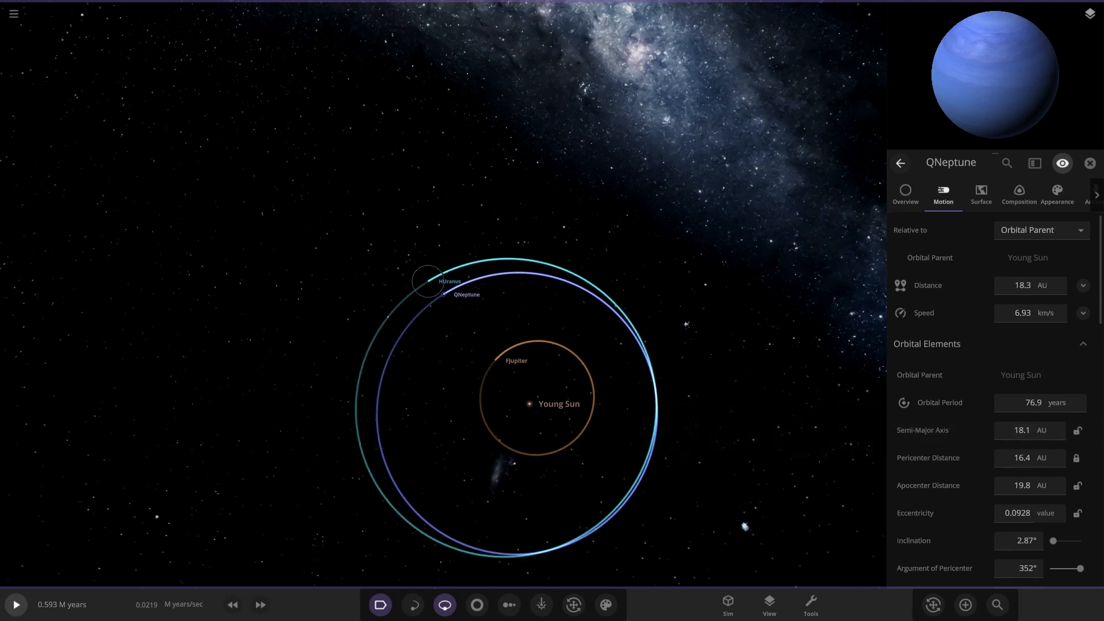
{"action": "left_click", "coordinate": [428, 280]}
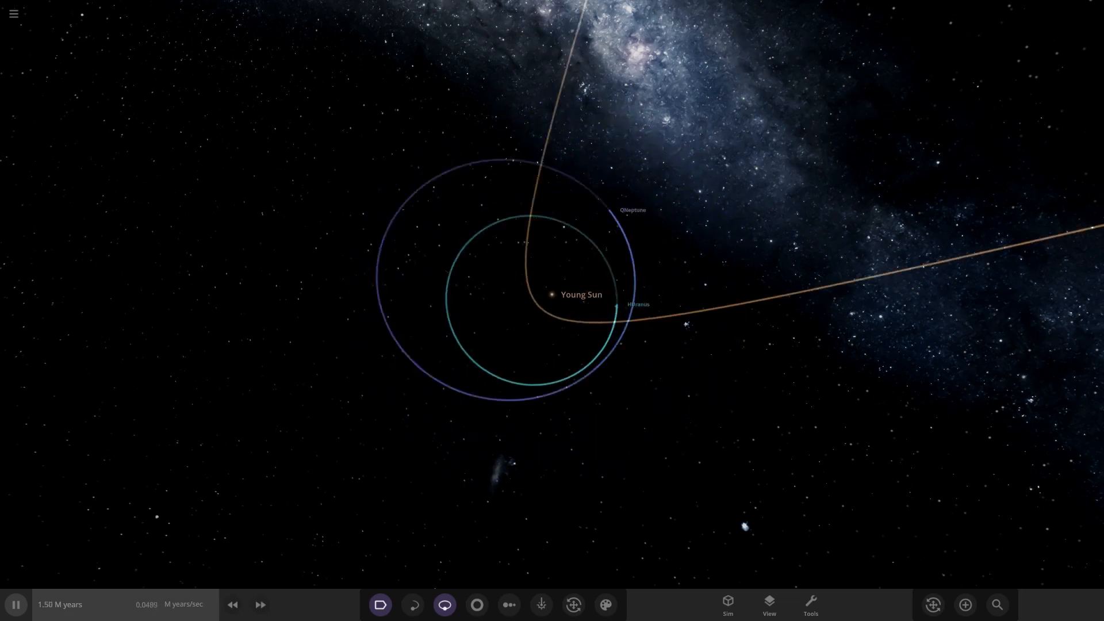
Pause and show HUranus's orbital elements, revealing its stretched orbit with eccentricity 0.332.
{"action": "left_click", "coordinate": [15, 604]}
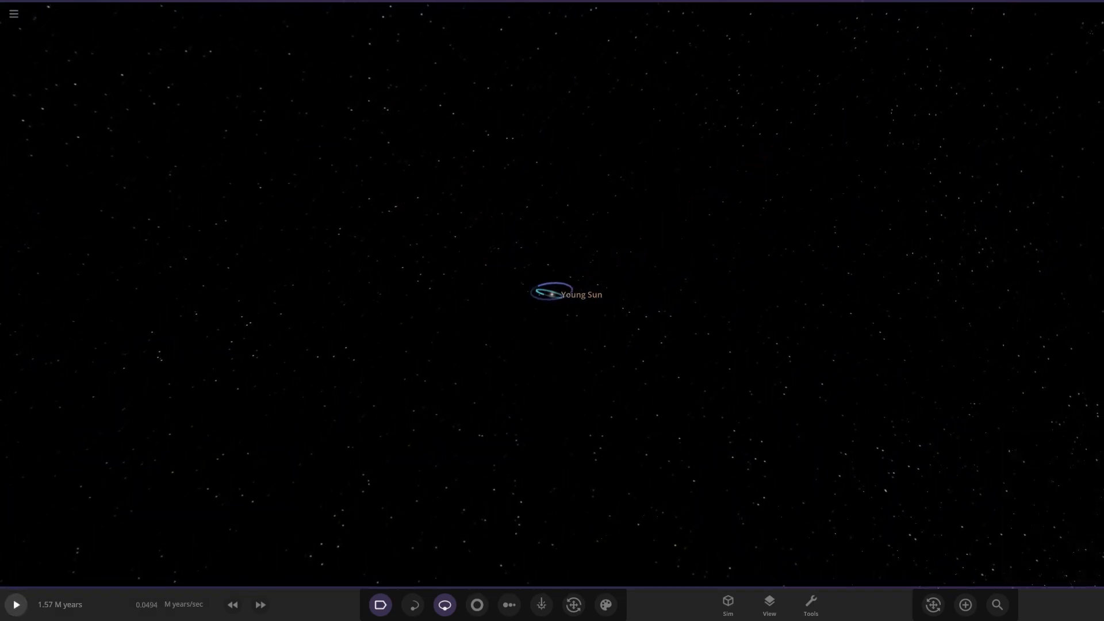
{"action": "left_click", "coordinate": [551, 294]}
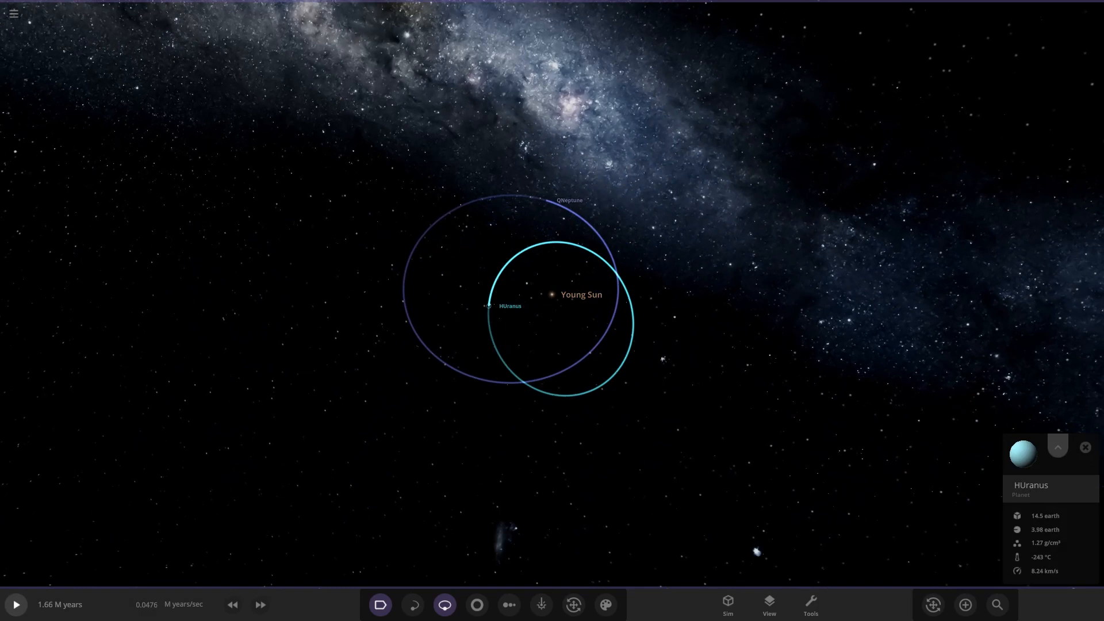
{"action": "left_click", "coordinate": [1057, 446]}
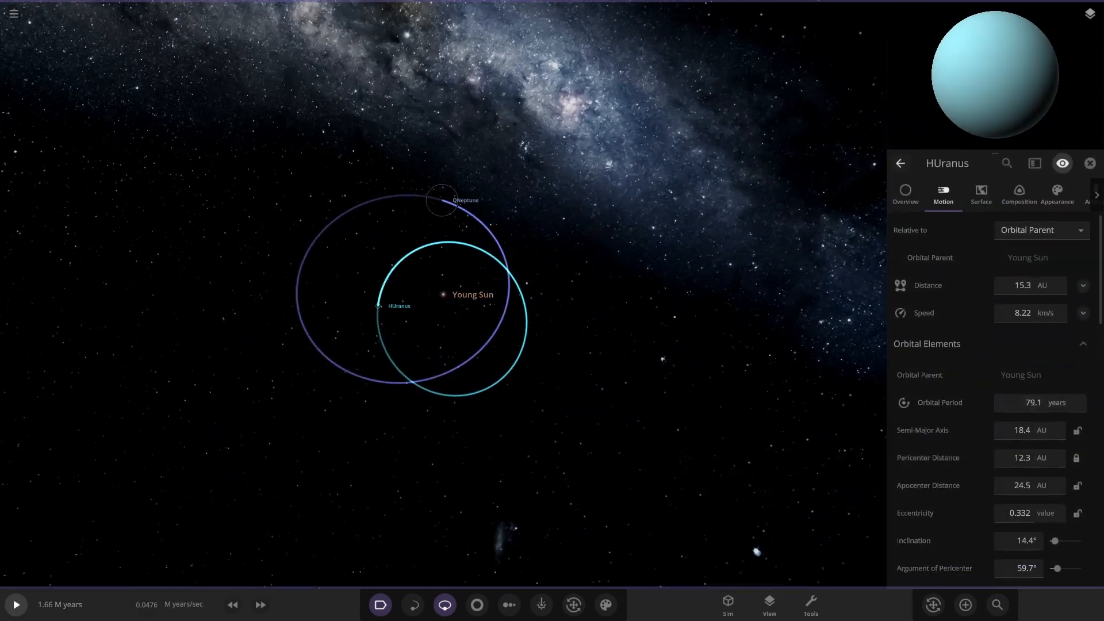
{"action": "left_click", "coordinate": [441, 200]}
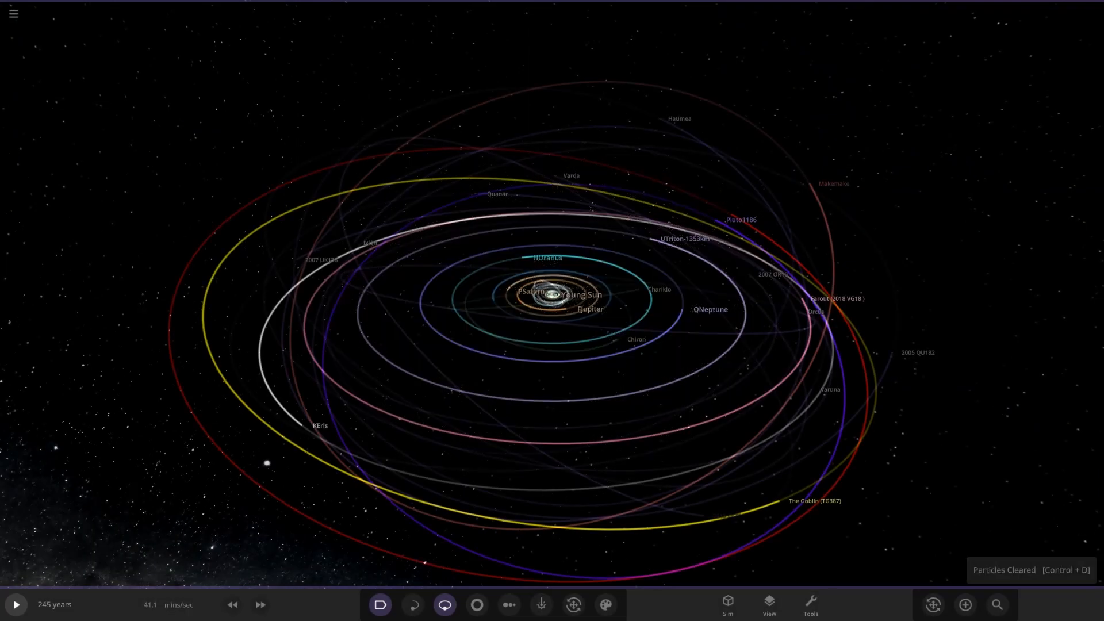
Reload the young solar system so the gas giants return to circular orbits at 245 years.
{"action": "left_click", "coordinate": [508, 604]}
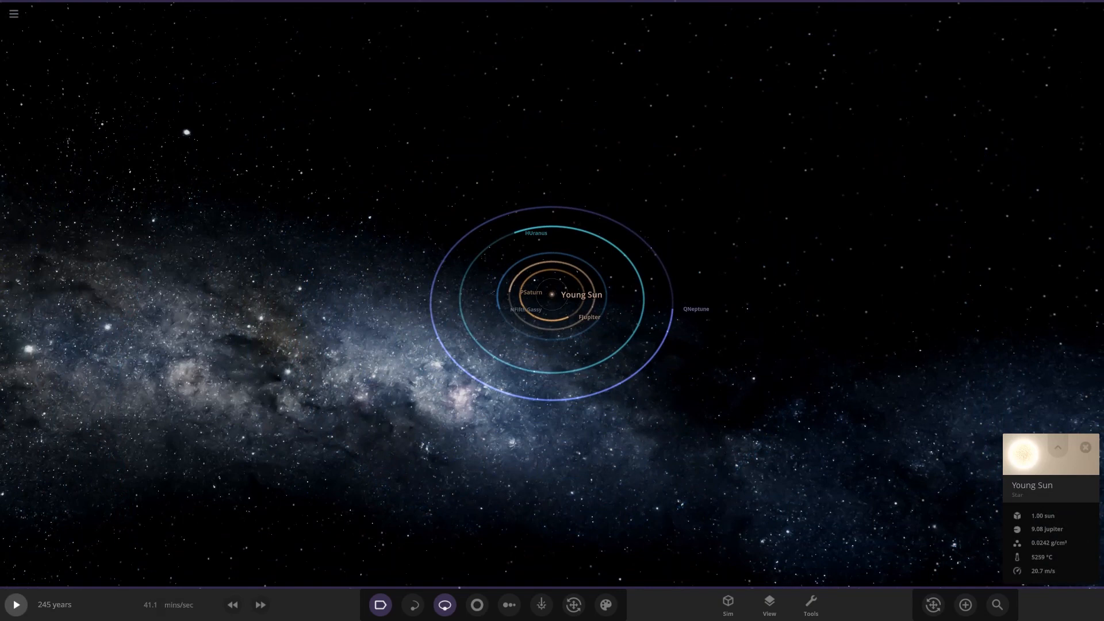
Run the young system at high speed to about 0.48 million years.
{"action": "left_click", "coordinate": [15, 604]}
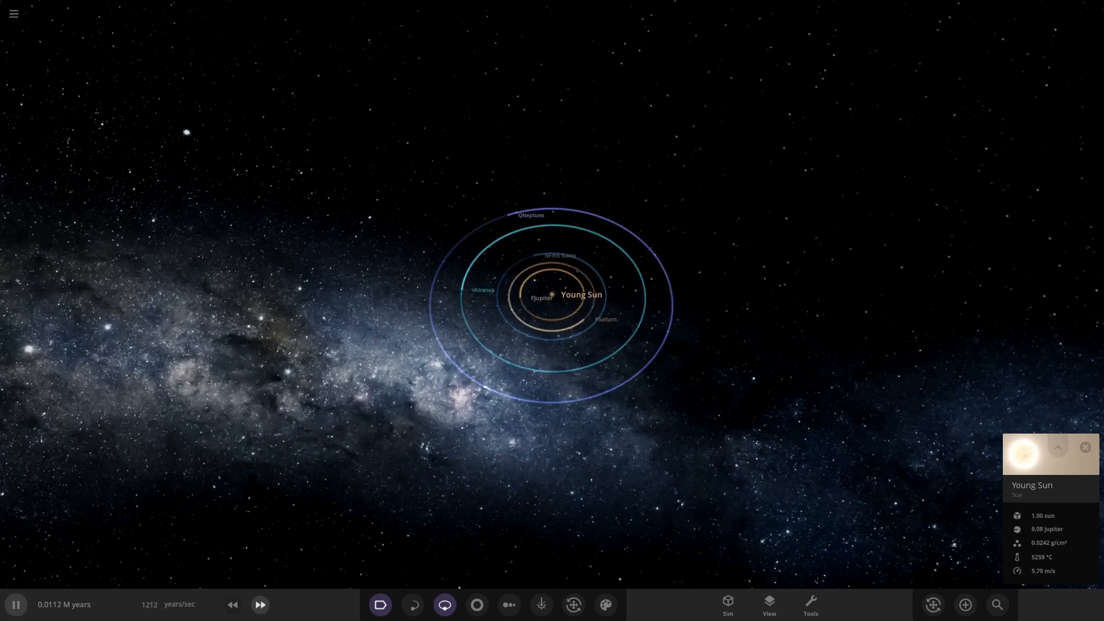
{"action": "left_click", "coordinate": [260, 603]}
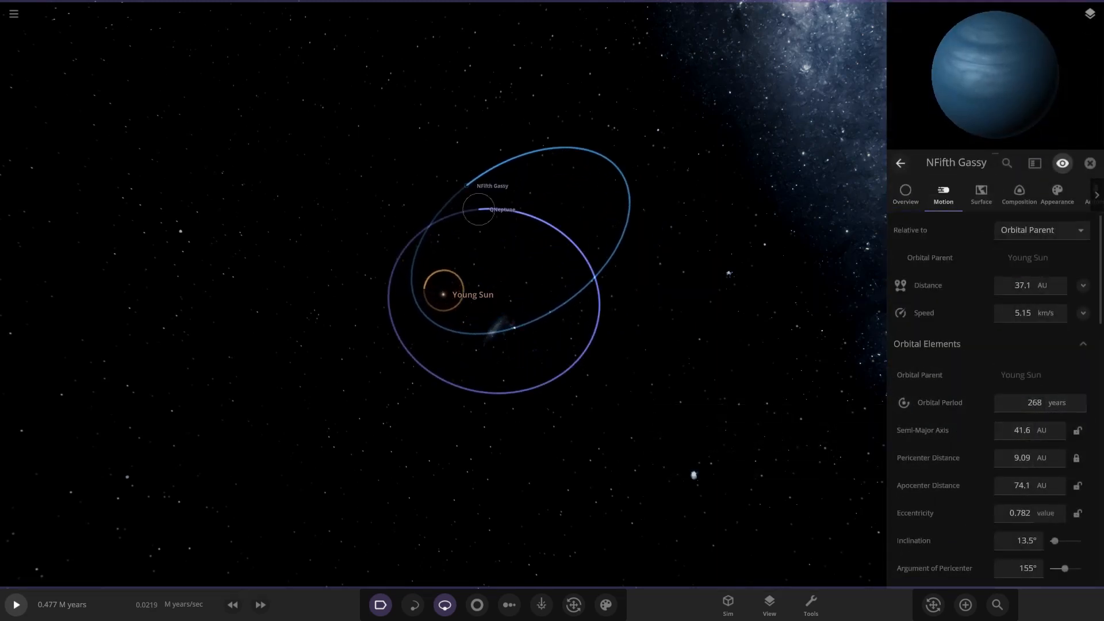
Check QNeptune's orbital details, then resume the simulation past 0.66 million years.
{"action": "left_click", "coordinate": [500, 209]}
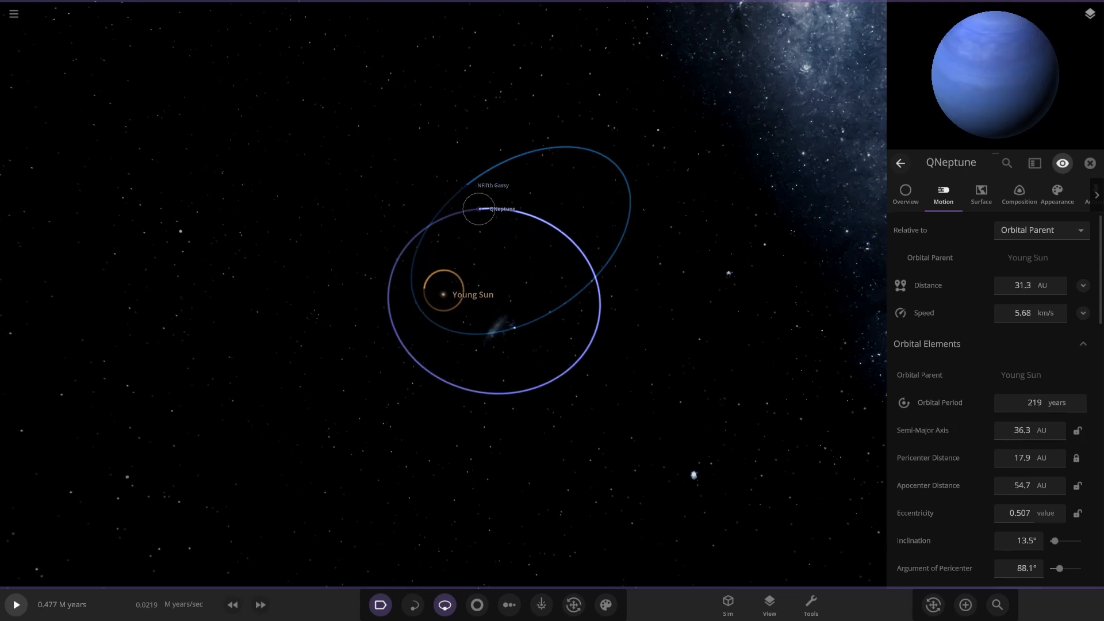
{"action": "left_click", "coordinate": [15, 604]}
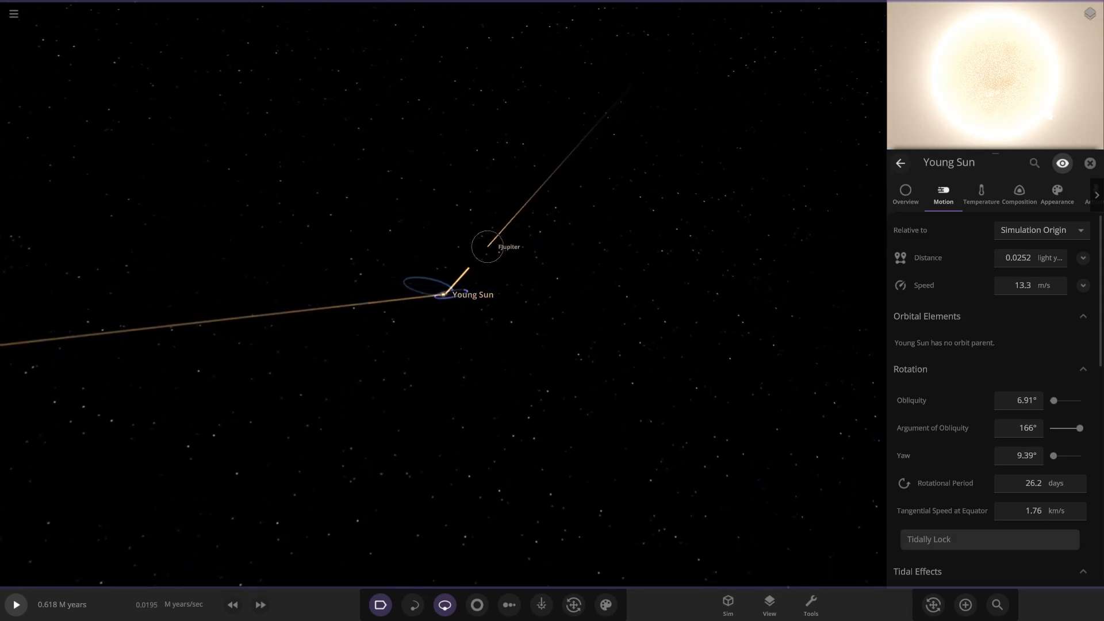
{"action": "left_click", "coordinate": [486, 246]}
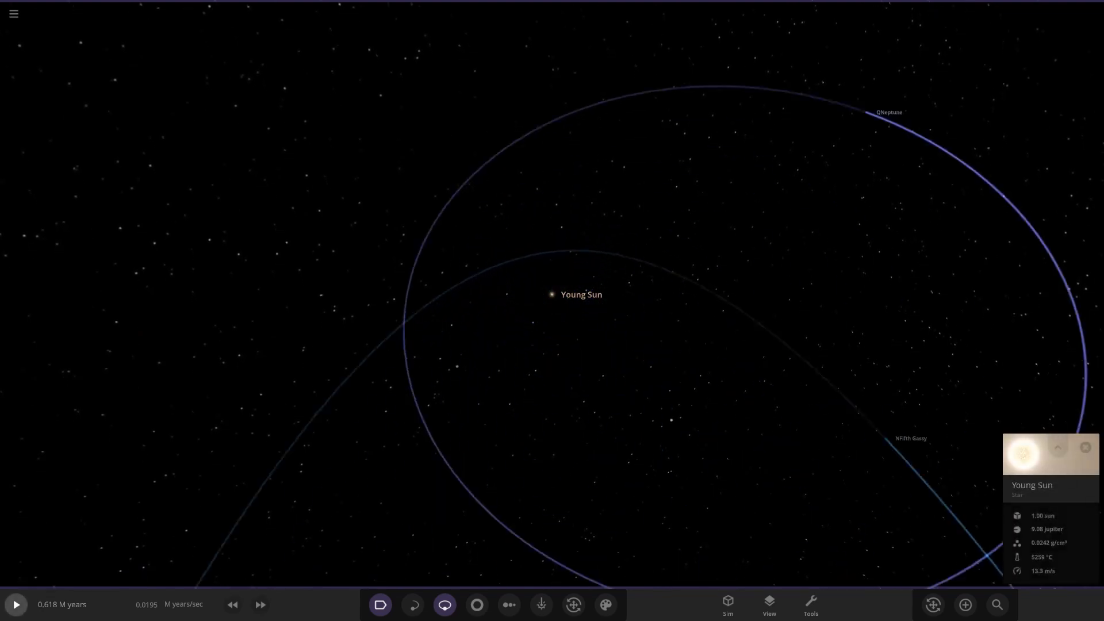
{"action": "left_click", "coordinate": [15, 603]}
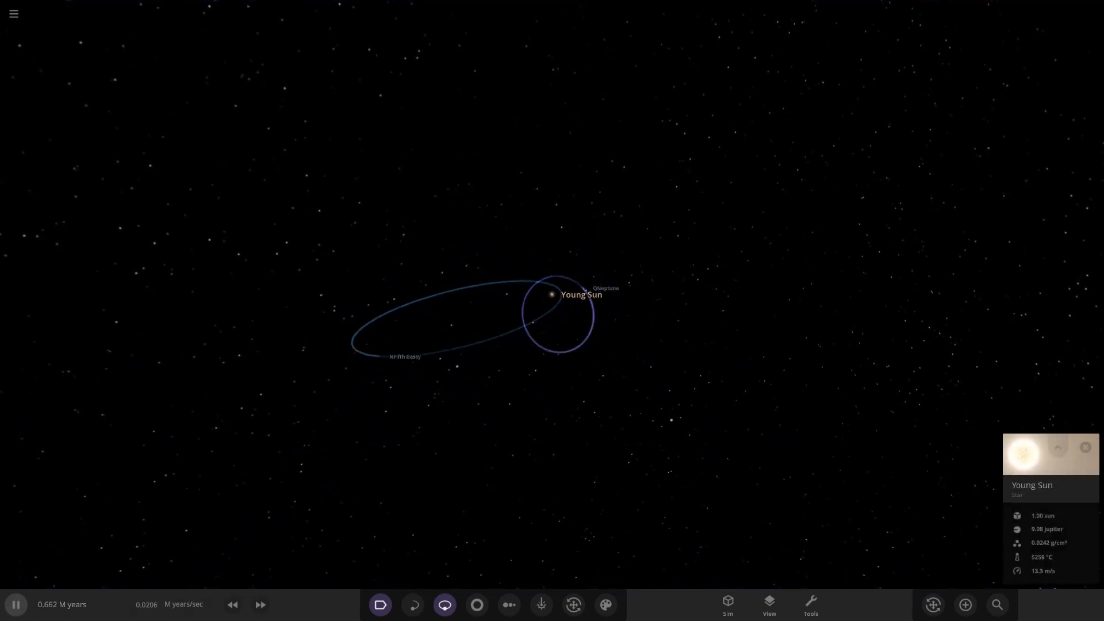